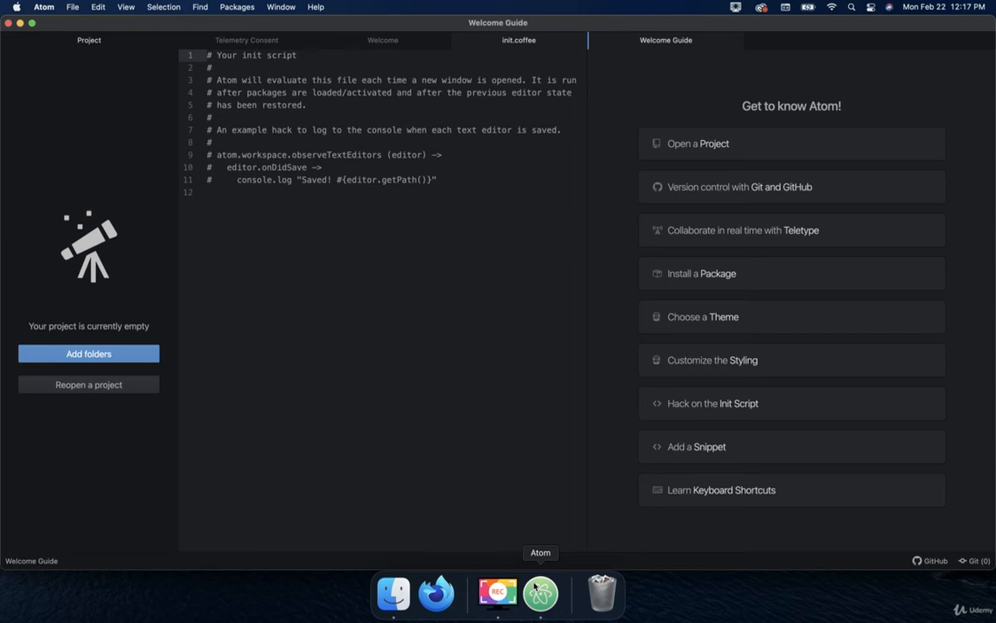
pyautogui.moveTo(692, 458)
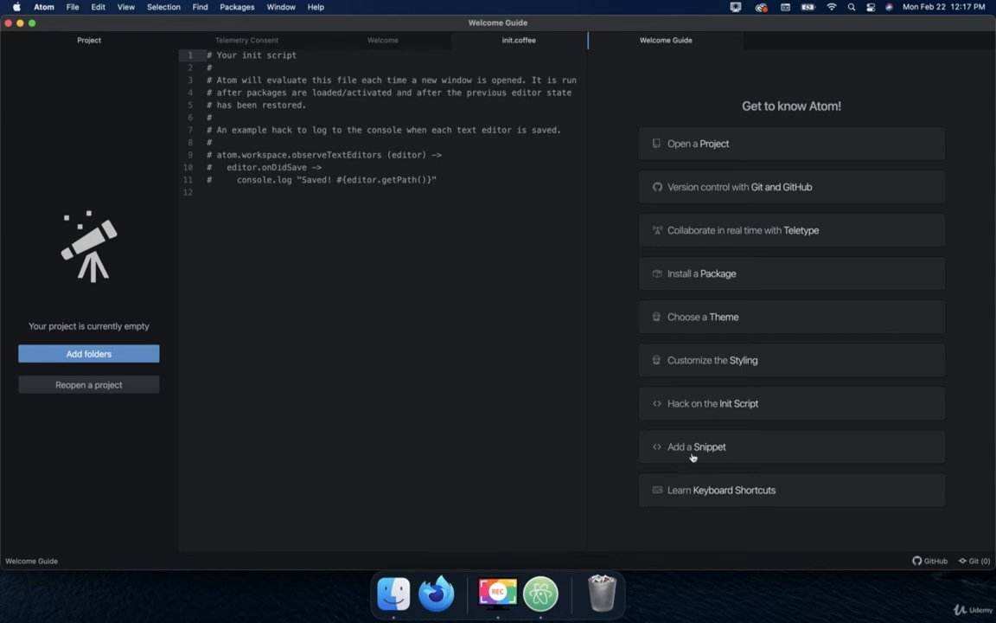
# Step: Expand the Welcome Guide's 'Add a Snippet' section and scroll down to its instructions
pyautogui.click(696, 446)
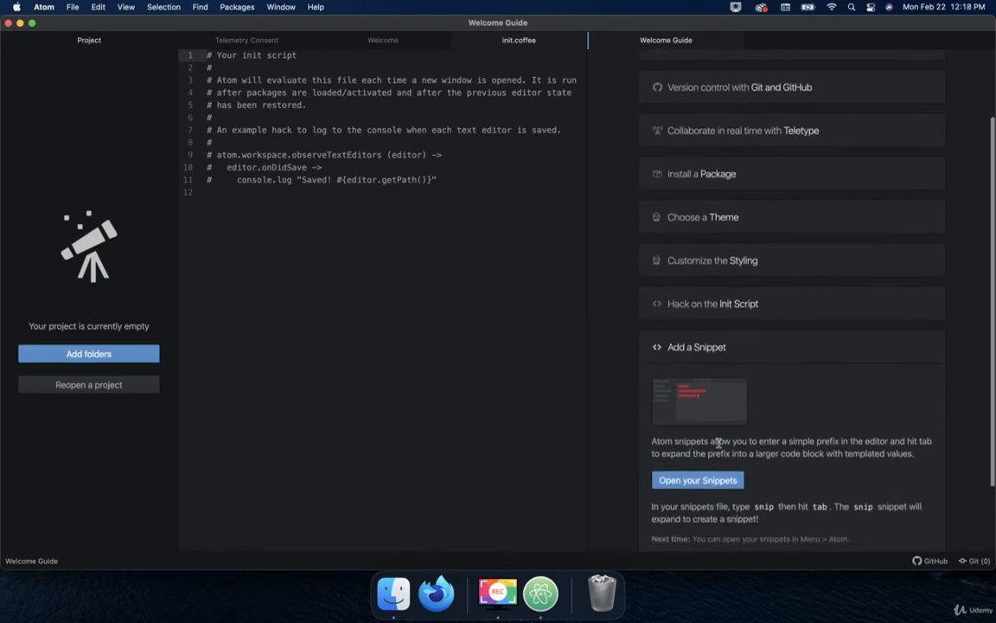
pyautogui.moveTo(836, 485)
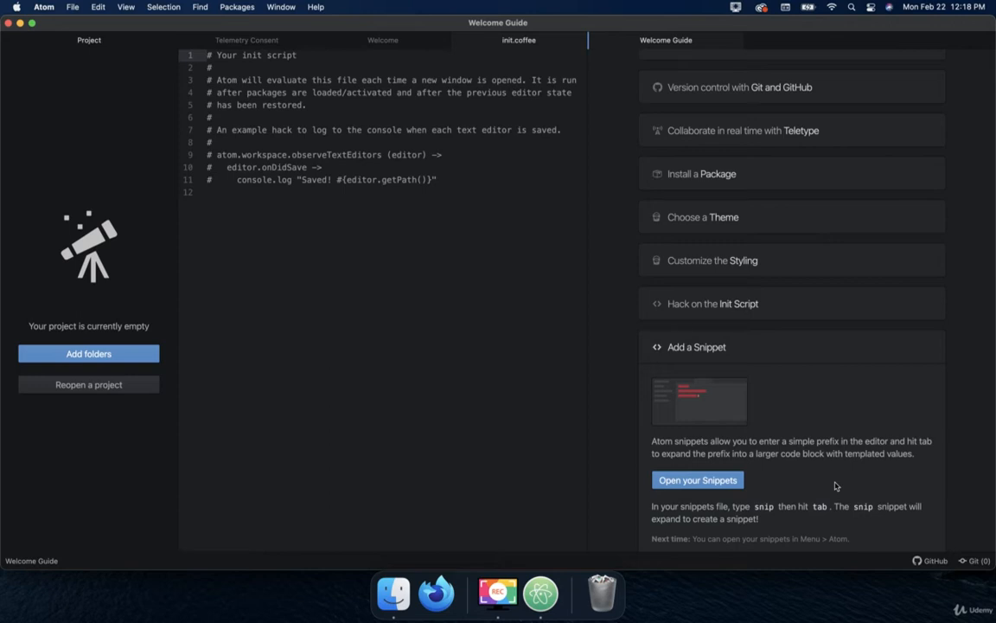
pyautogui.scroll(-3)
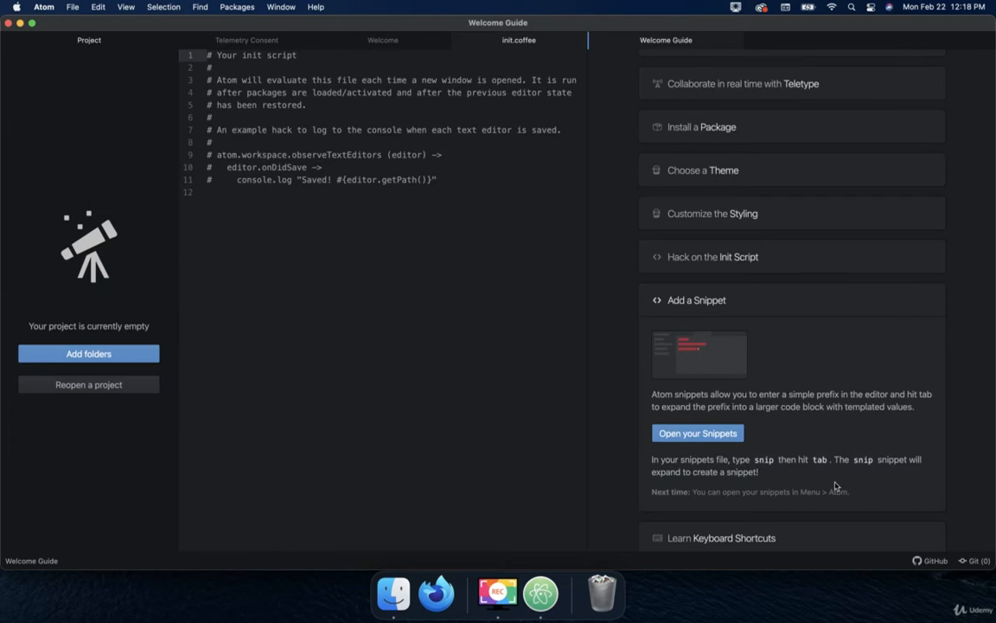
# Step: Open snippets.cson and expand 'snip' into a '.source.js' 'Hello World!' snippet template
pyautogui.click(697, 433)
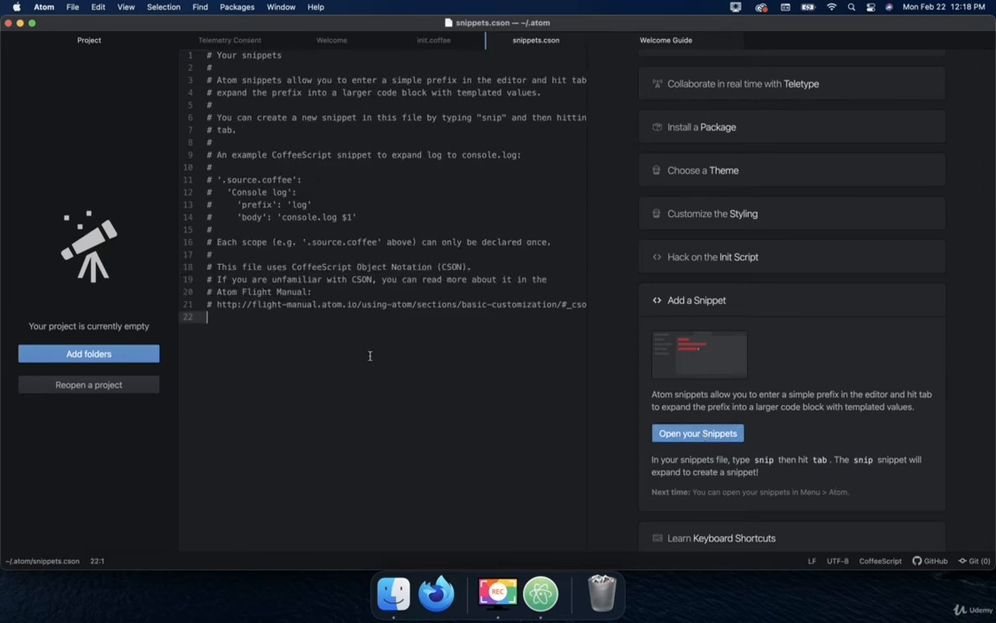
pyautogui.write('sni')
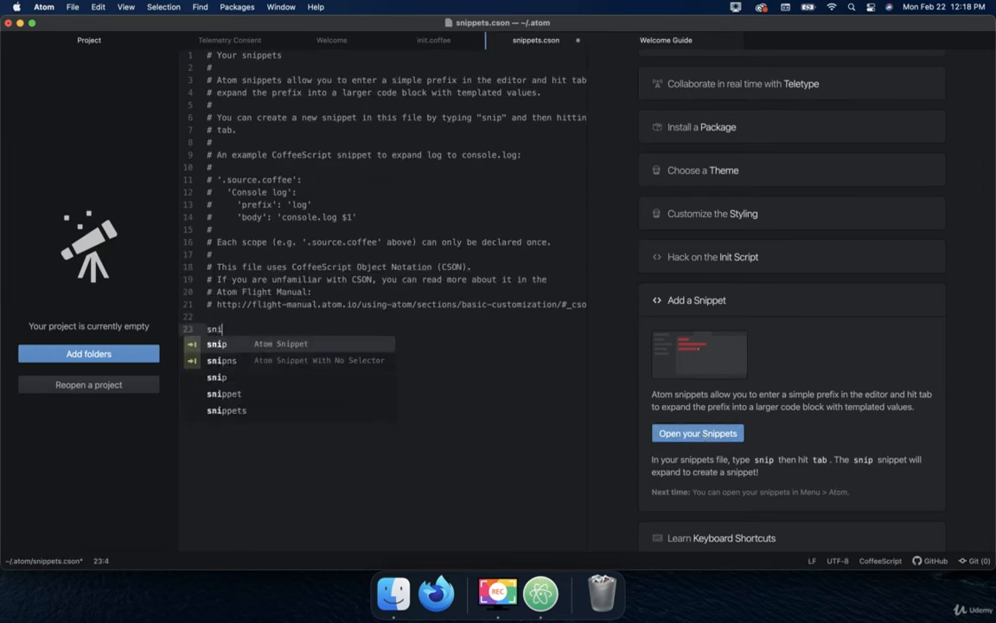
pyautogui.press('tab')
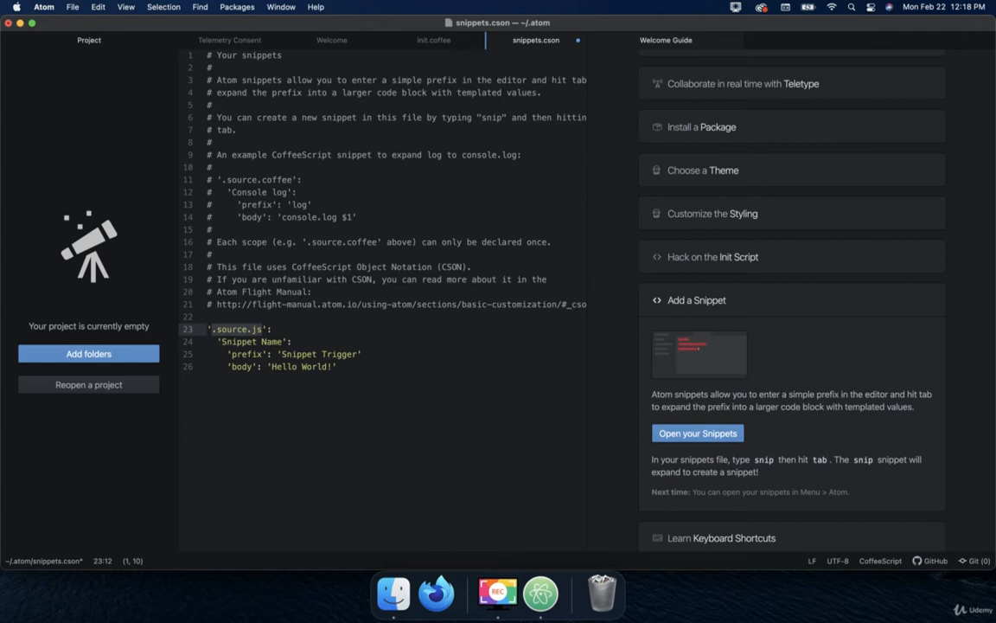
# Step: Delete the expanded template, restoring snippets.cson to its 22 original comment lines
pyautogui.click(262, 328)
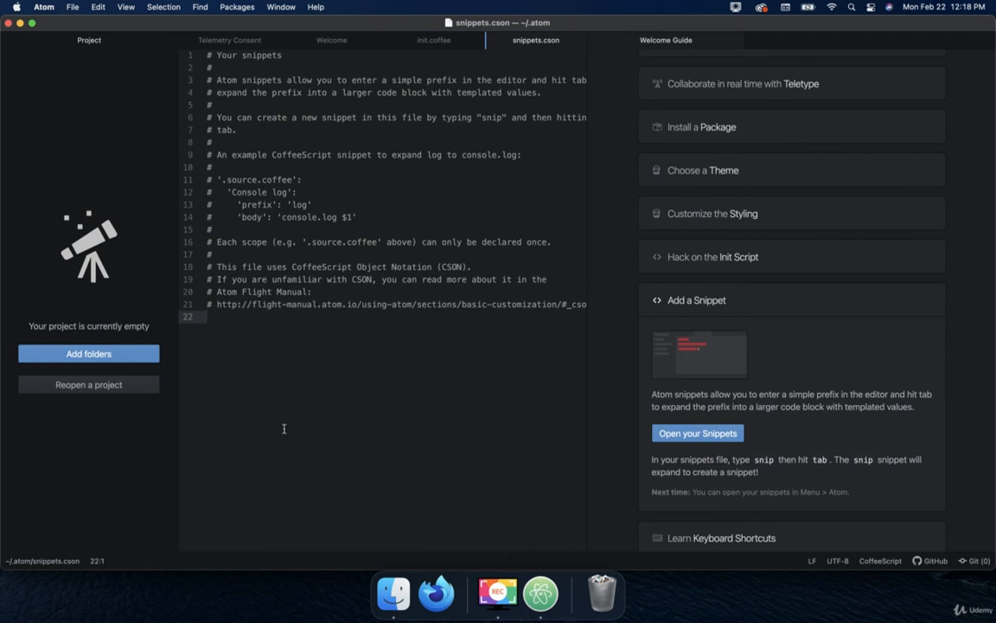
pyautogui.click(208, 317)
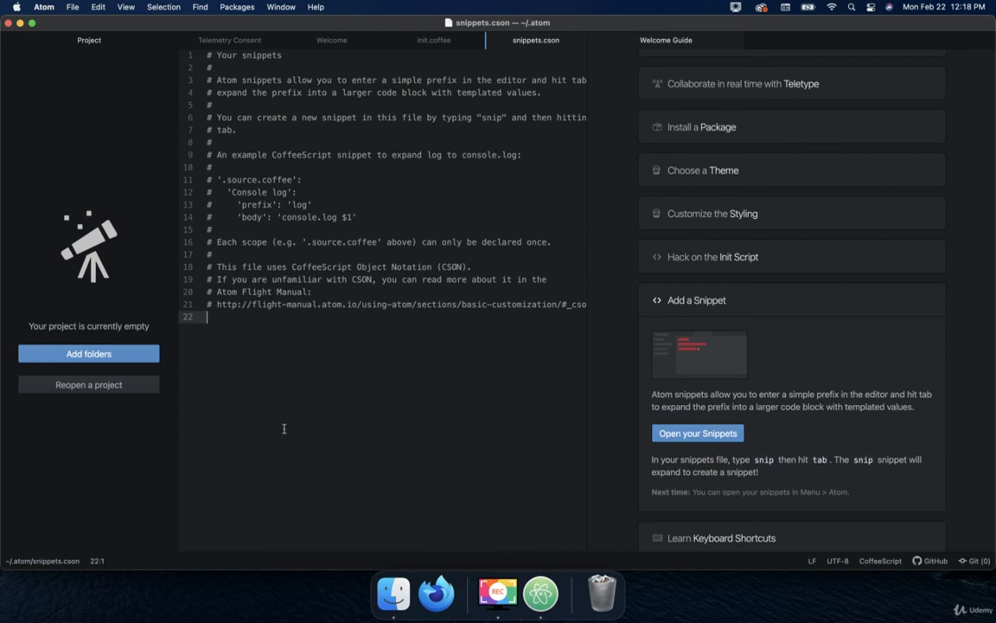